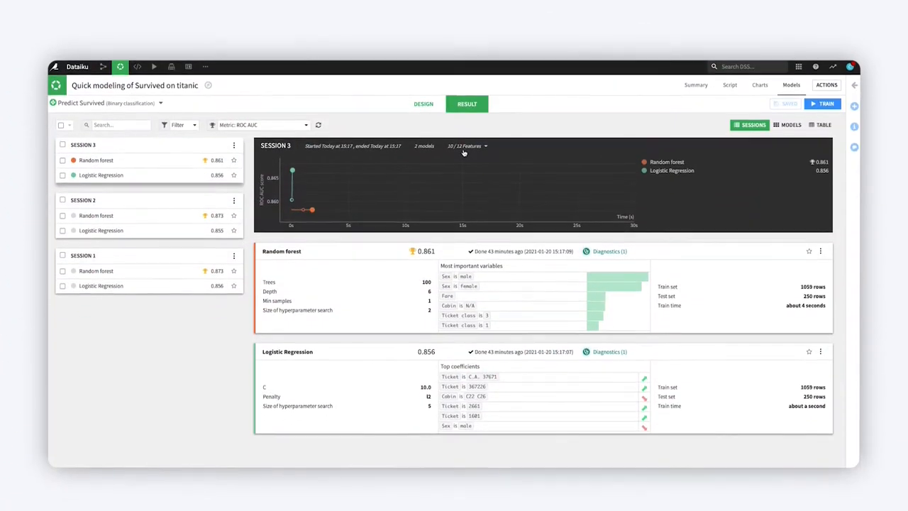
Scroll up in the Random forest summary report to view the ROC AUC of 0.861.
{"action": "scroll", "scroll_direction": "up", "scroll_amount": 3}
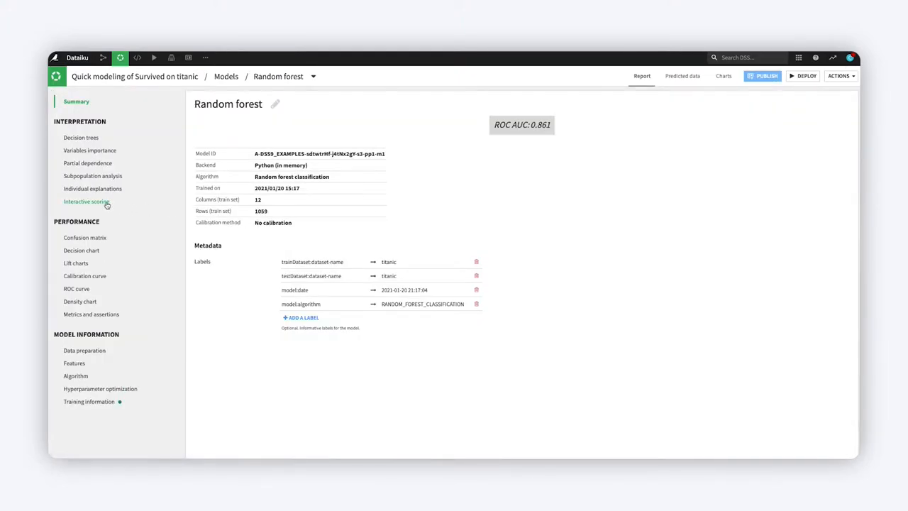
Review interactive scoring for the Random forest (male passenger, prediction 0 at 37.21%) and reach the dashboards list.
{"action": "left_click", "coordinate": [85, 201]}
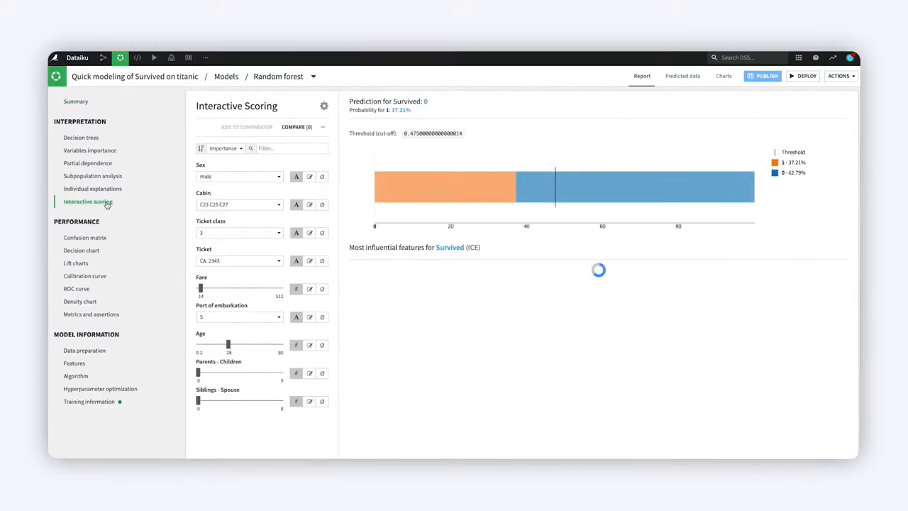
{"action": "left_click", "coordinate": [238, 204]}
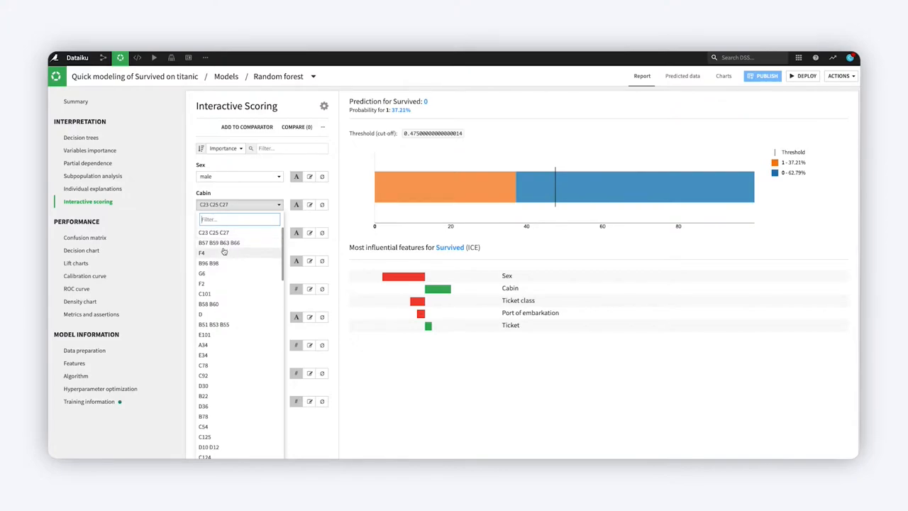
{"action": "left_click", "coordinate": [213, 233]}
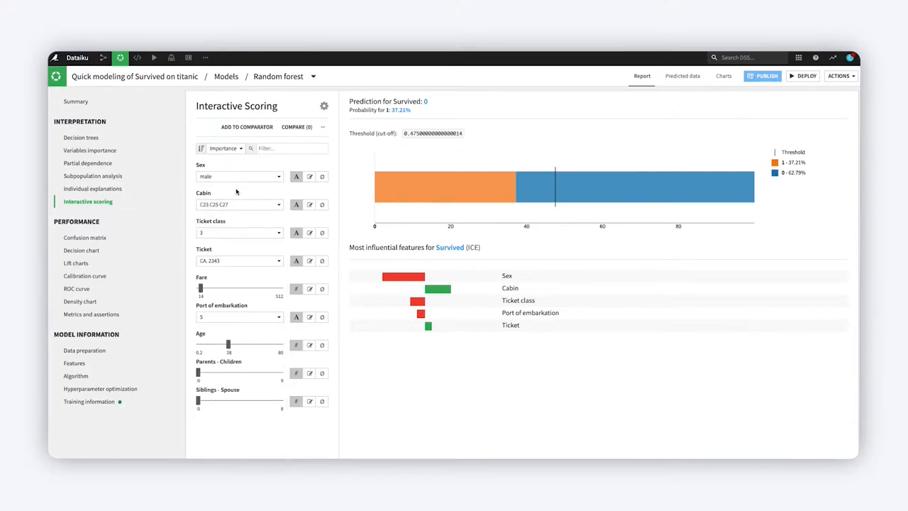
{"action": "left_click", "coordinate": [238, 176]}
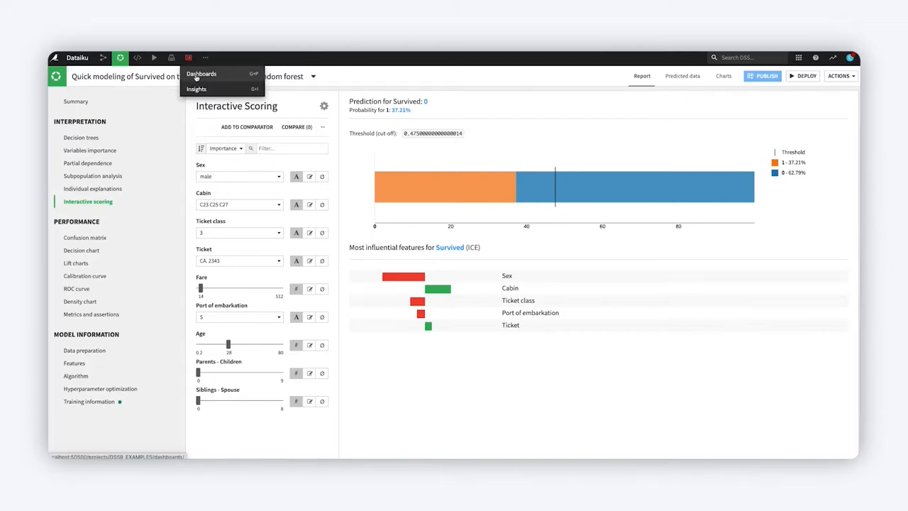
On the What-if dashboard, score a third-class male with a new cabin, 0 parents-children and age about 21 (45.06%).
{"action": "left_click", "coordinate": [201, 74]}
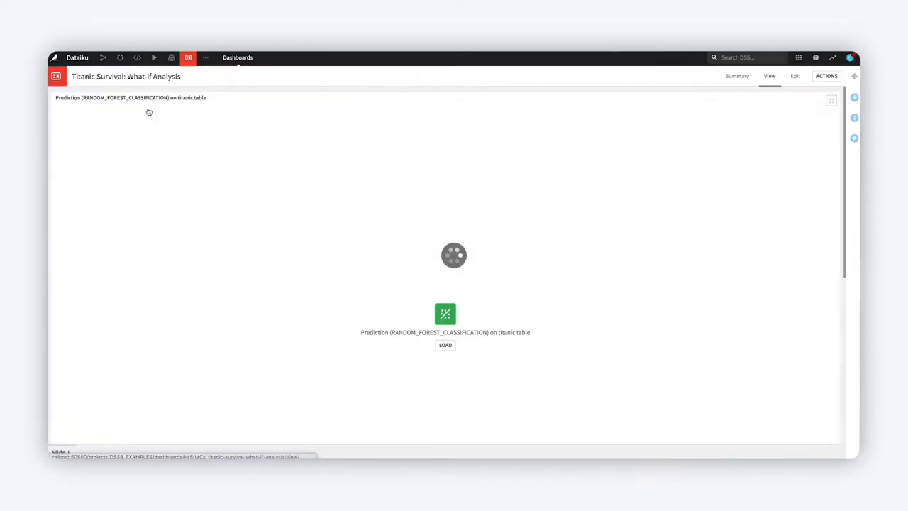
{"action": "left_click", "coordinate": [446, 345]}
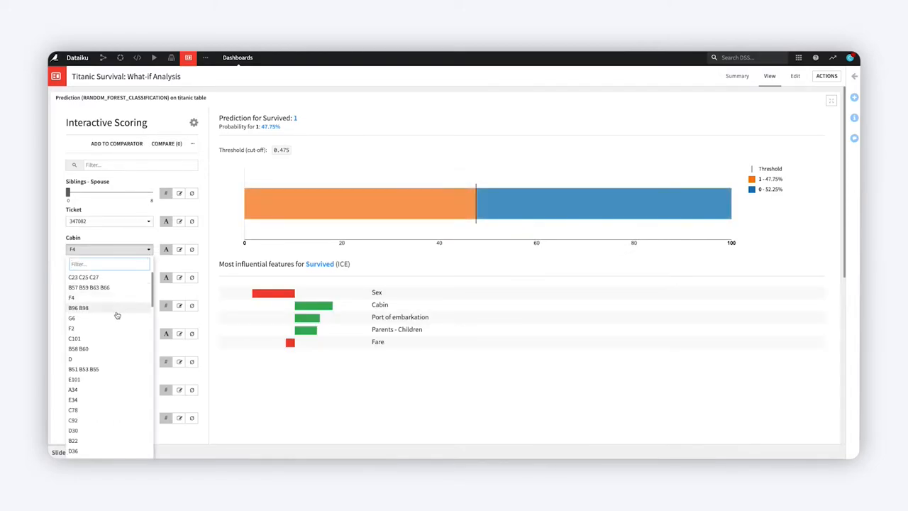
{"action": "left_click", "coordinate": [71, 318]}
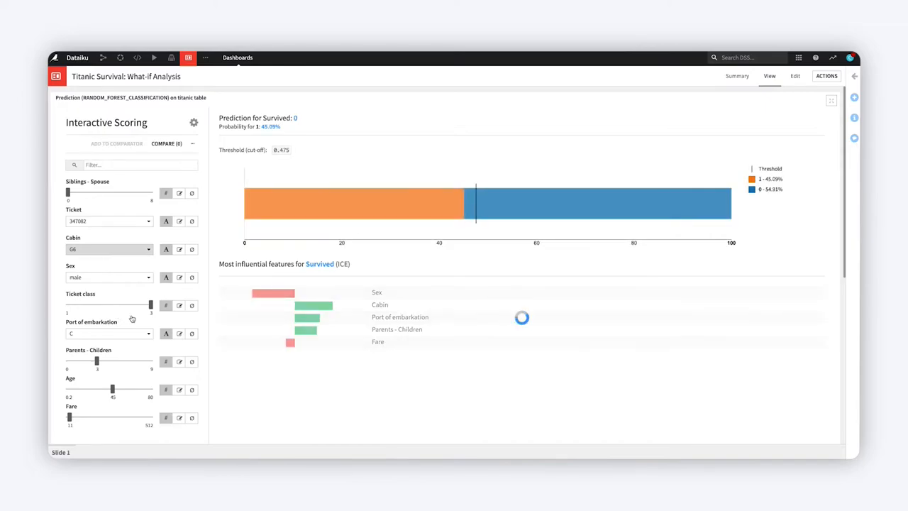
{"action": "left_click_drag", "start_coordinate": [97, 360], "coordinate": [66, 360]}
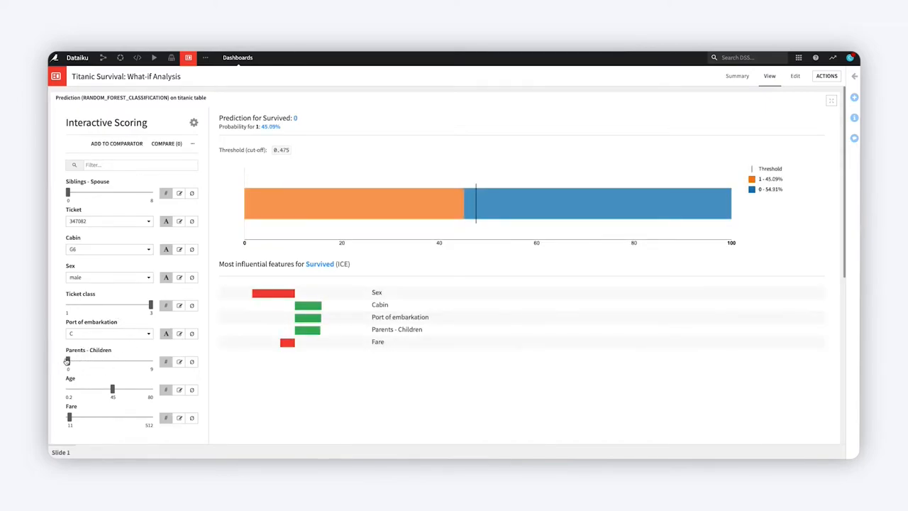
{"action": "left_click_drag", "start_coordinate": [112, 389], "coordinate": [81, 389]}
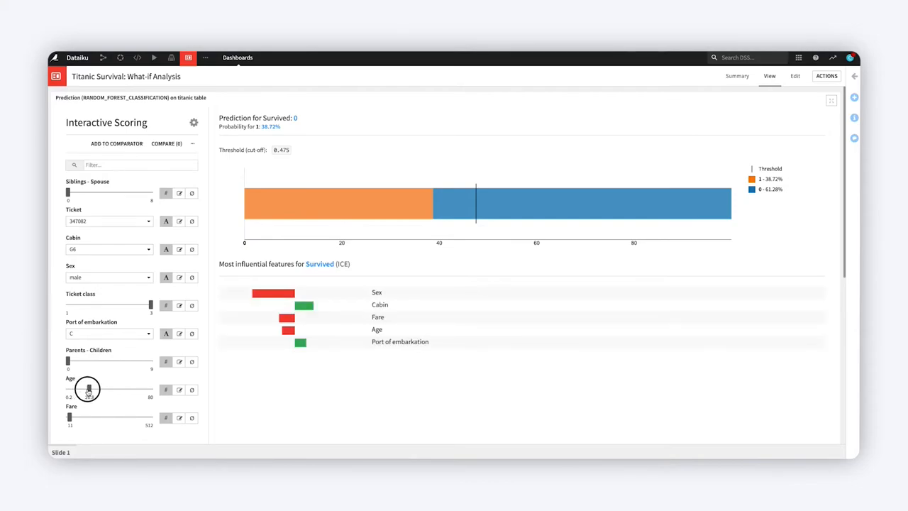
{"action": "left_click_drag", "start_coordinate": [88, 389], "coordinate": [91, 389]}
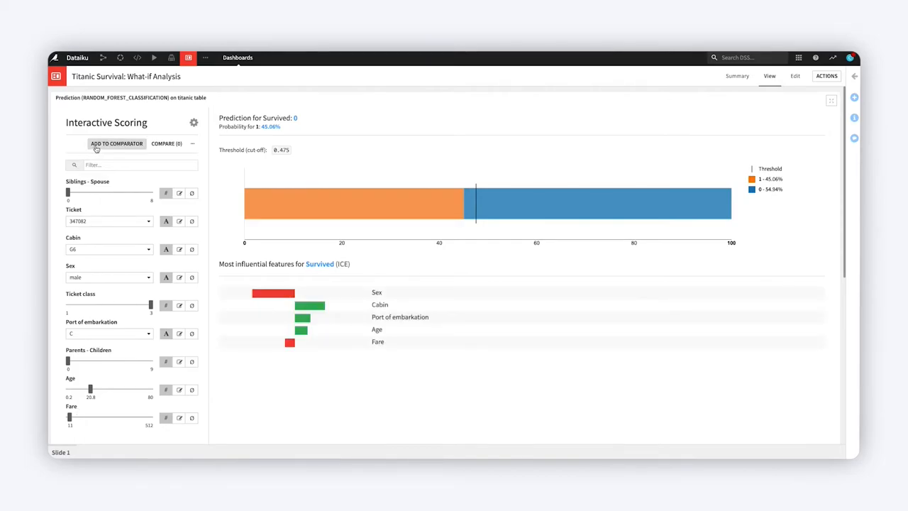
Add the current scenario to the comparator, then change the ticket and set sex to female.
{"action": "left_click", "coordinate": [117, 144]}
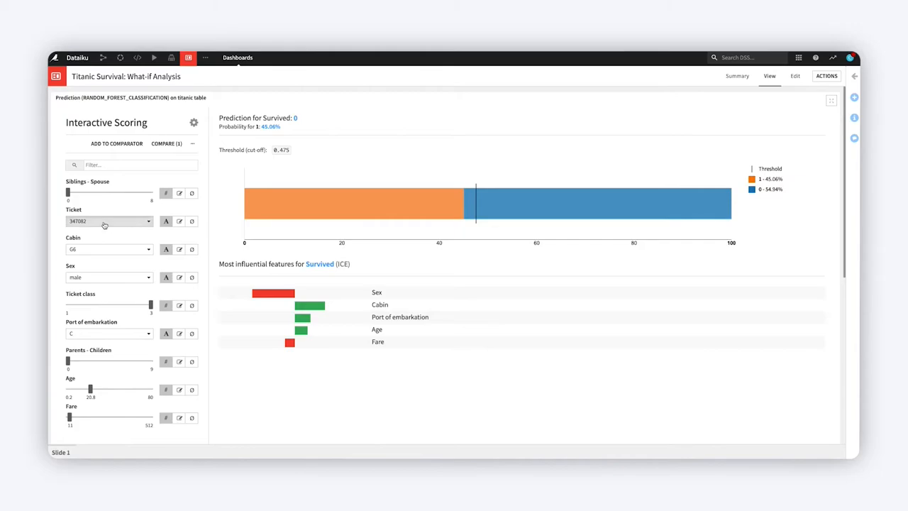
{"action": "left_click", "coordinate": [106, 221]}
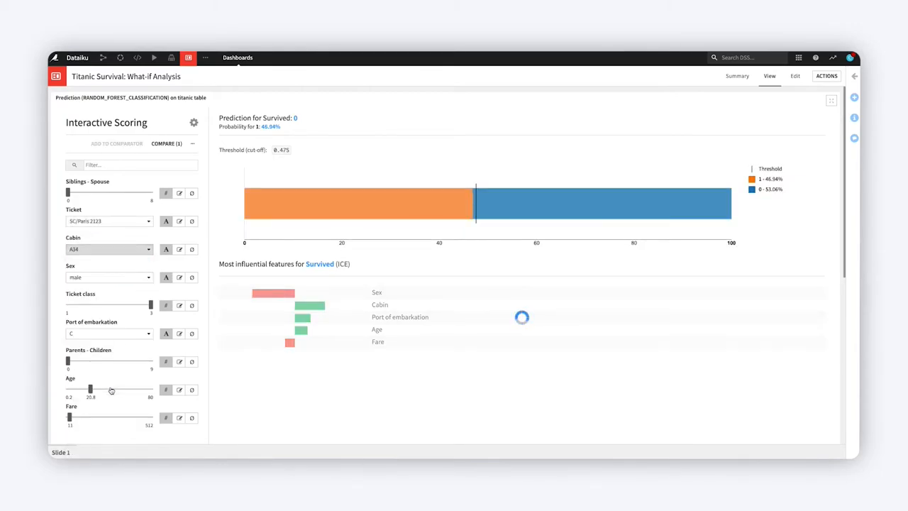
{"action": "left_click", "coordinate": [107, 277]}
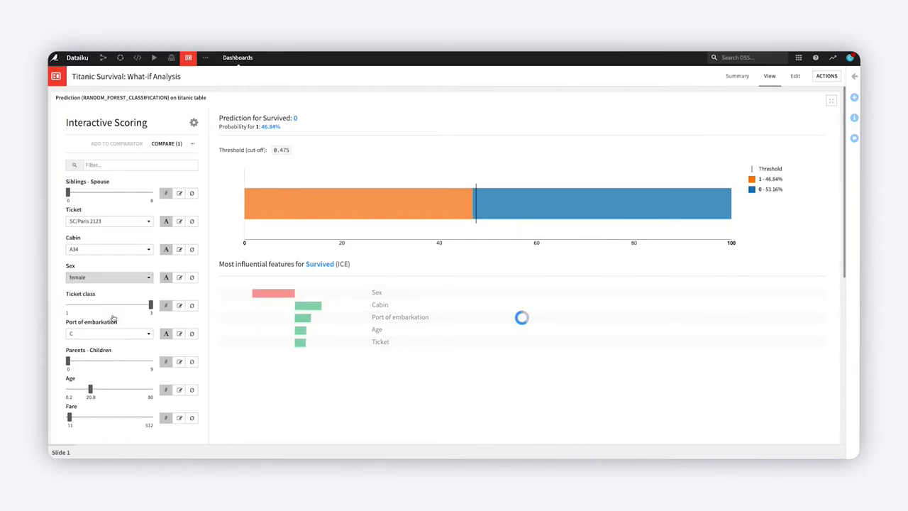
Make her first class with one sibling/spouse and top fare (85.57% survival) and add to the comparator.
{"action": "left_click_drag", "start_coordinate": [150, 303], "coordinate": [68, 304]}
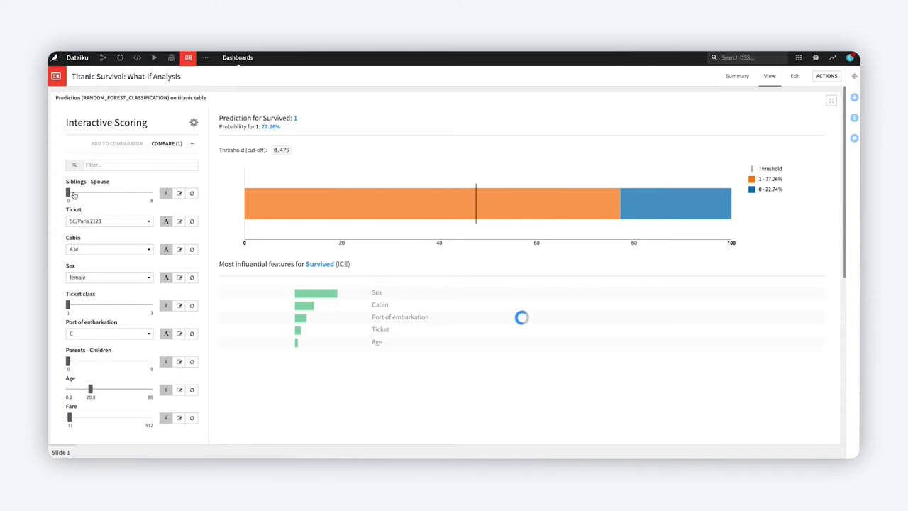
{"action": "left_click_drag", "start_coordinate": [68, 193], "coordinate": [79, 193]}
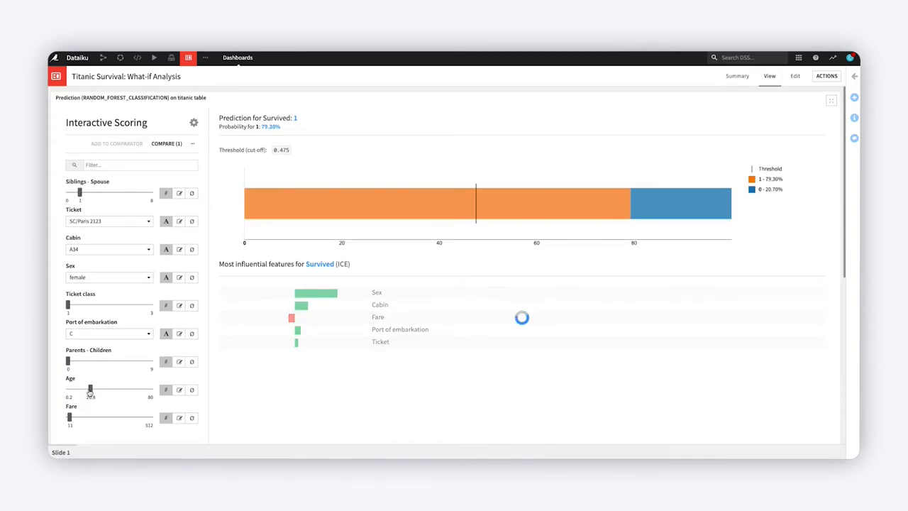
{"action": "left_click_drag", "start_coordinate": [69, 417], "coordinate": [148, 417]}
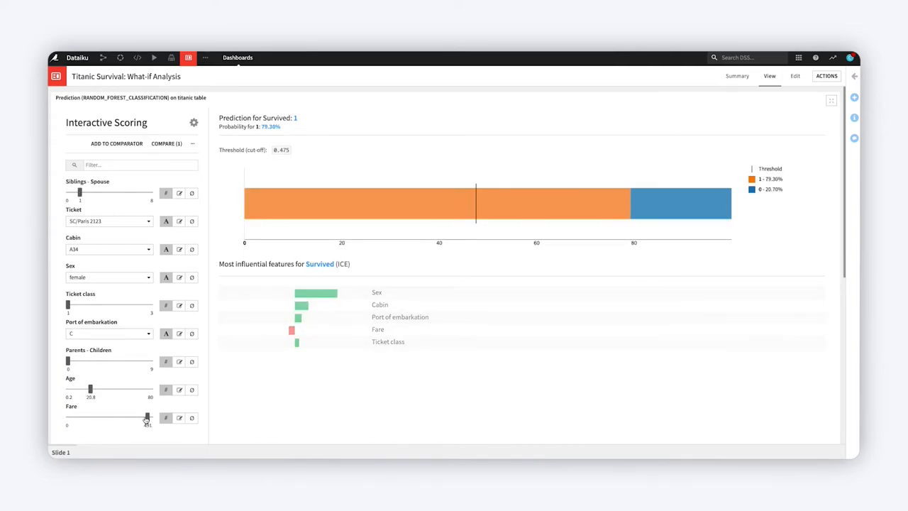
{"action": "left_click_drag", "start_coordinate": [144, 417], "coordinate": [147, 417]}
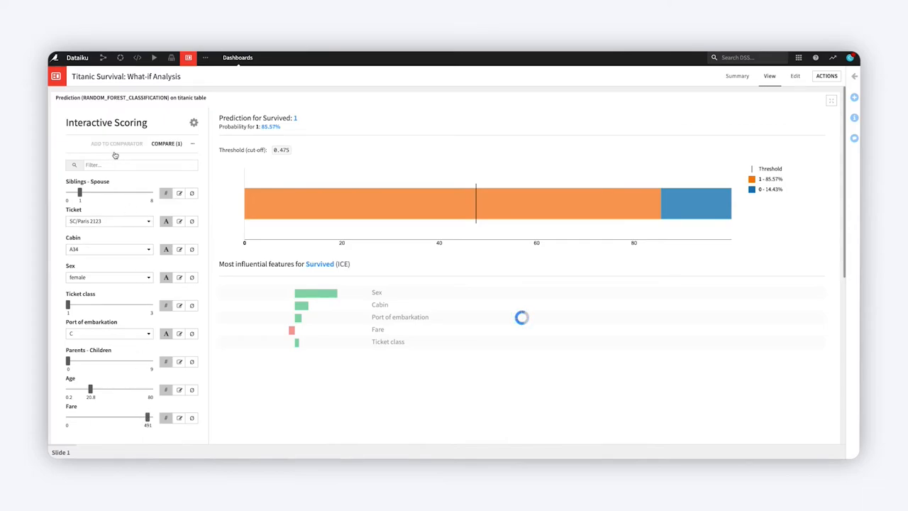
{"action": "left_click", "coordinate": [116, 143]}
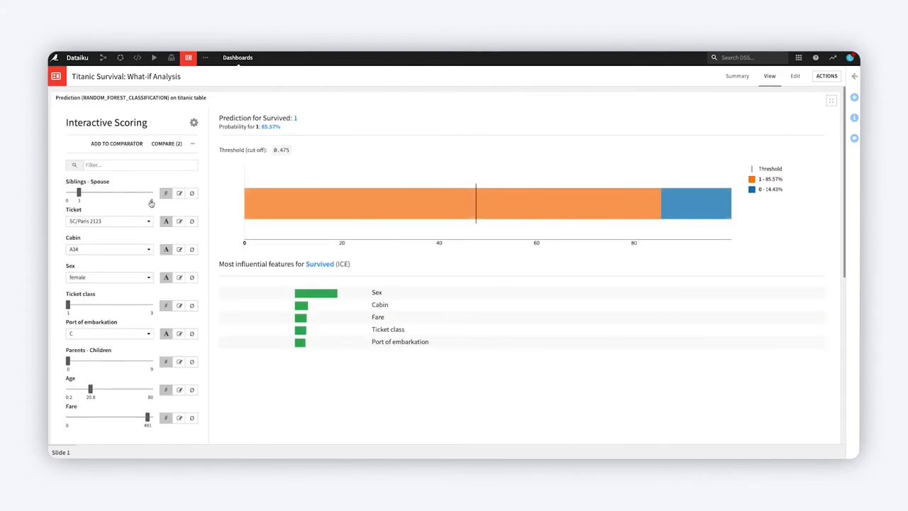
Paste a Titanic table row's features into scoring and add this second-class female (63.63%) to the comparator.
{"action": "scroll", "scroll_direction": "down", "scroll_amount": 3}
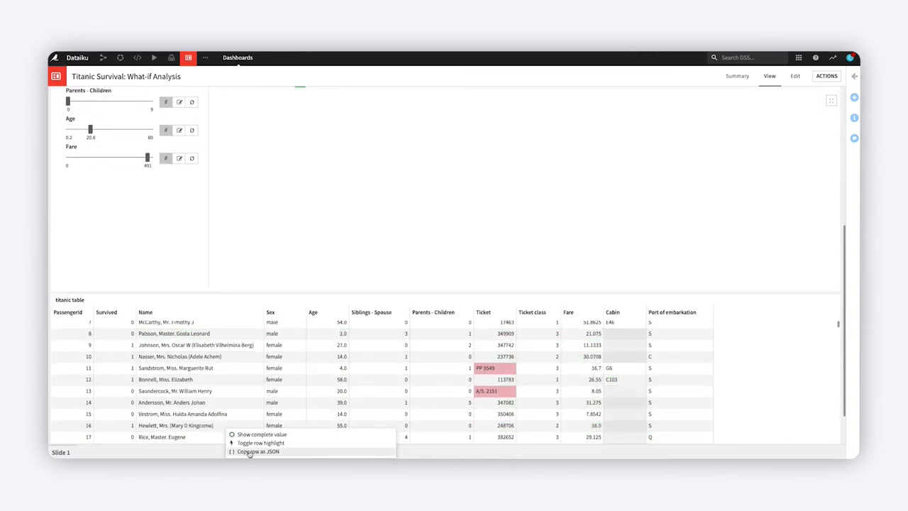
{"action": "left_click", "coordinate": [258, 451]}
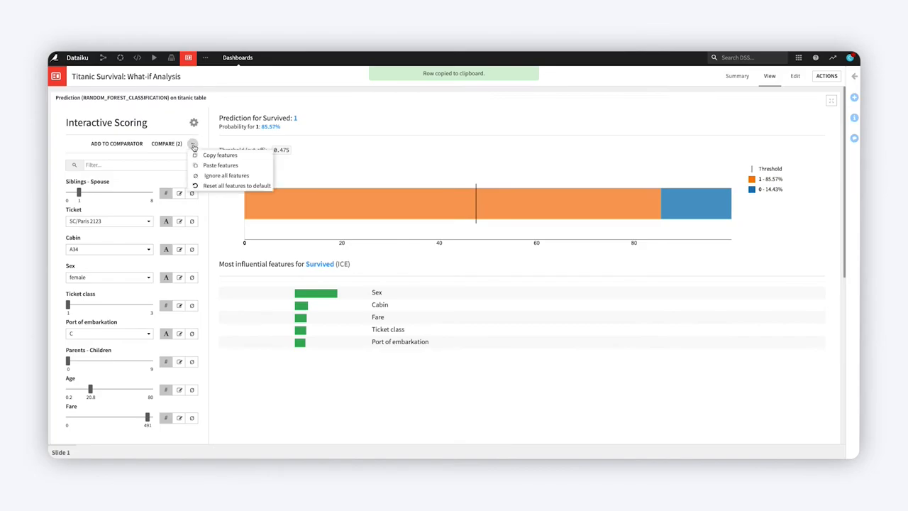
{"action": "left_click", "coordinate": [221, 165]}
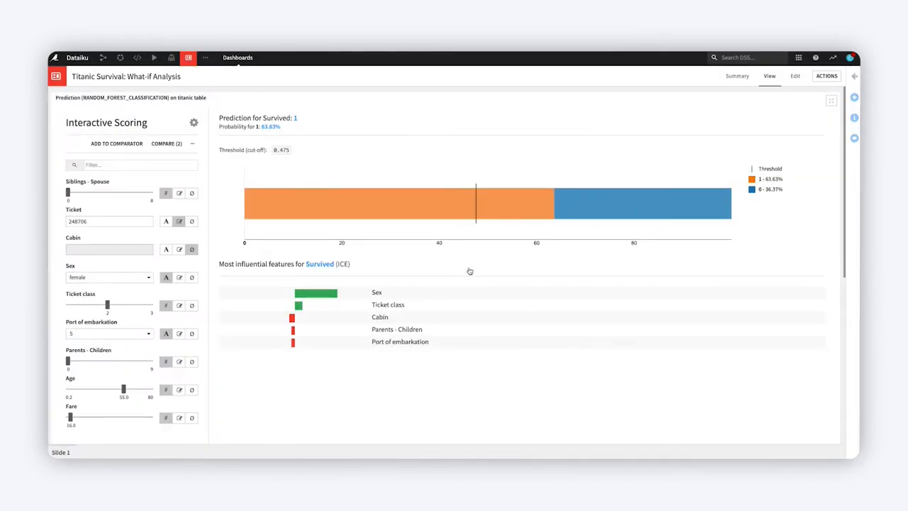
{"action": "left_click", "coordinate": [117, 143]}
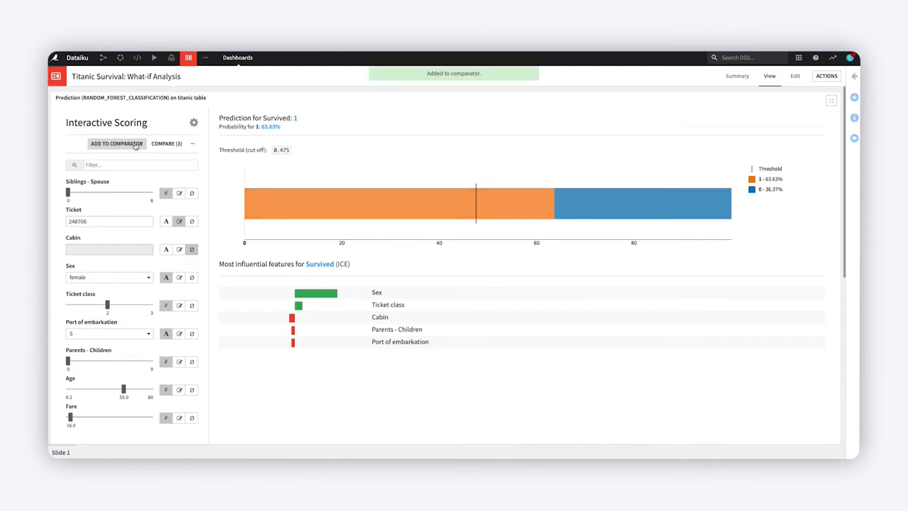
In the comparator, rename the third scenario to 'Middle class female'.
{"action": "left_click", "coordinate": [168, 143]}
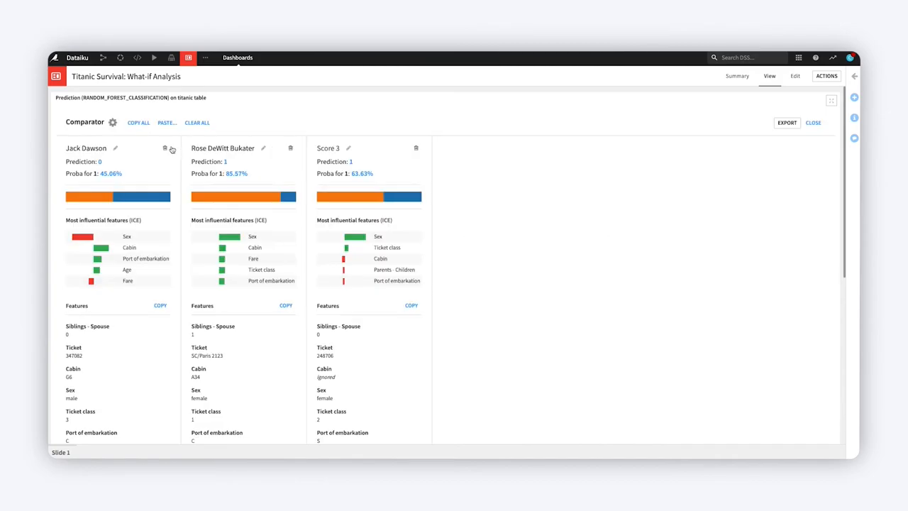
{"action": "left_click", "coordinate": [328, 148]}
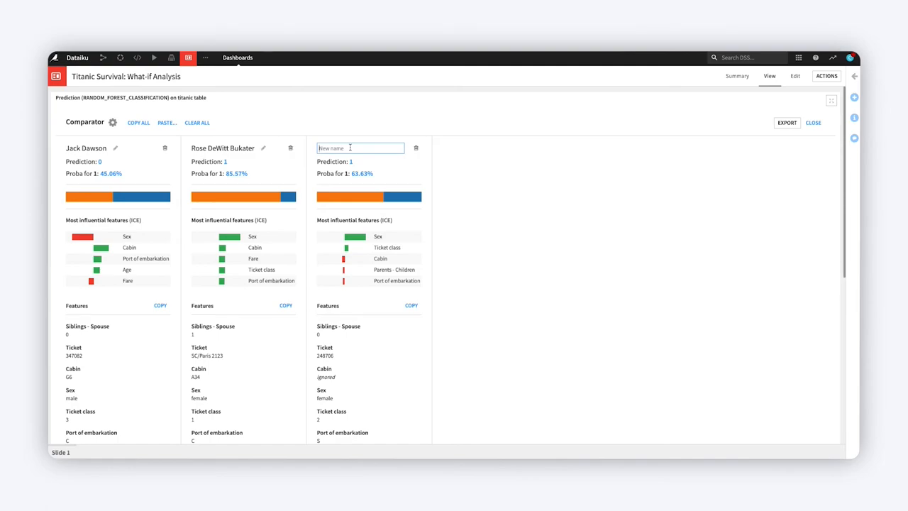
{"action": "type", "text": "Middle class female"}
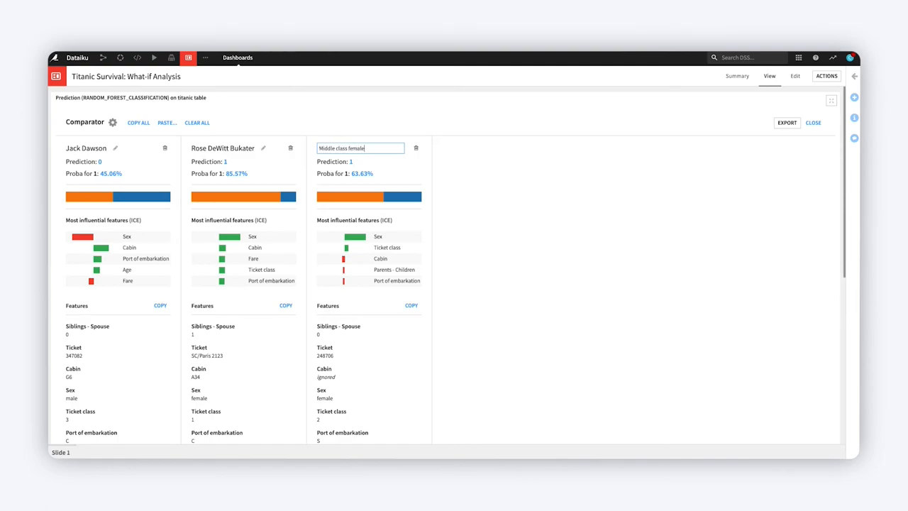